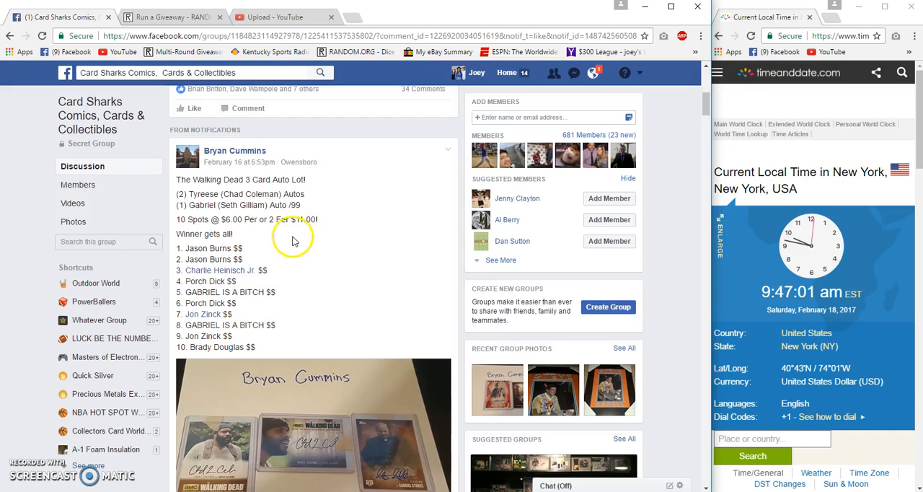
mouse_move(402, 215)
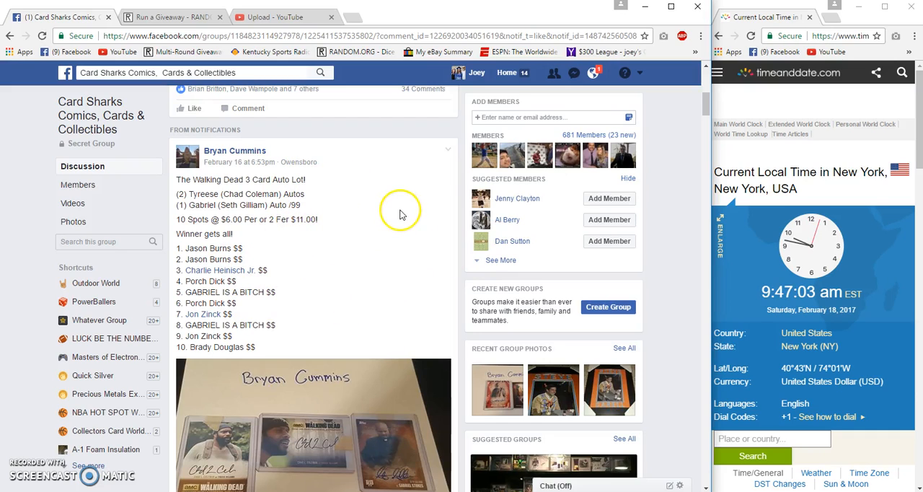
Step: Post a comment reading 'Live' under the Walking Dead 3 auto lot giveaway post
double_click(204, 248)
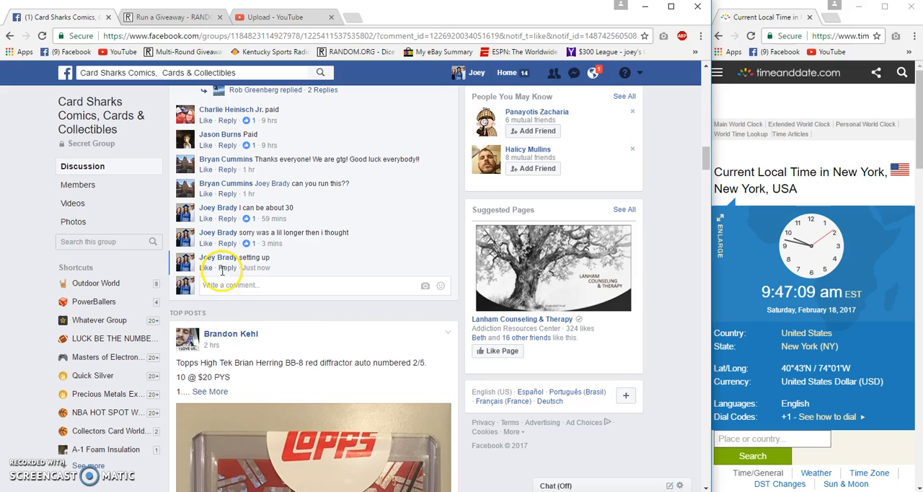
text(Live)
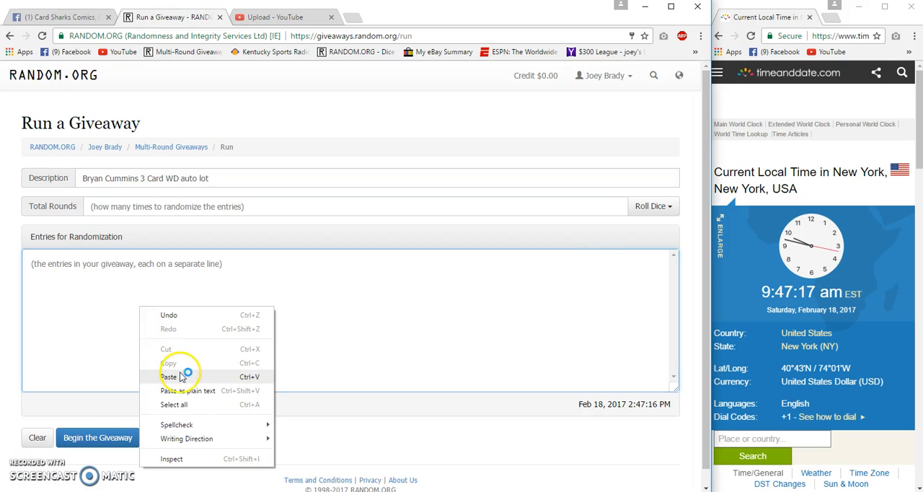
Step: Paste the ten giveaway entries with 4 total rounds, then return to the Facebook group
click(169, 376)
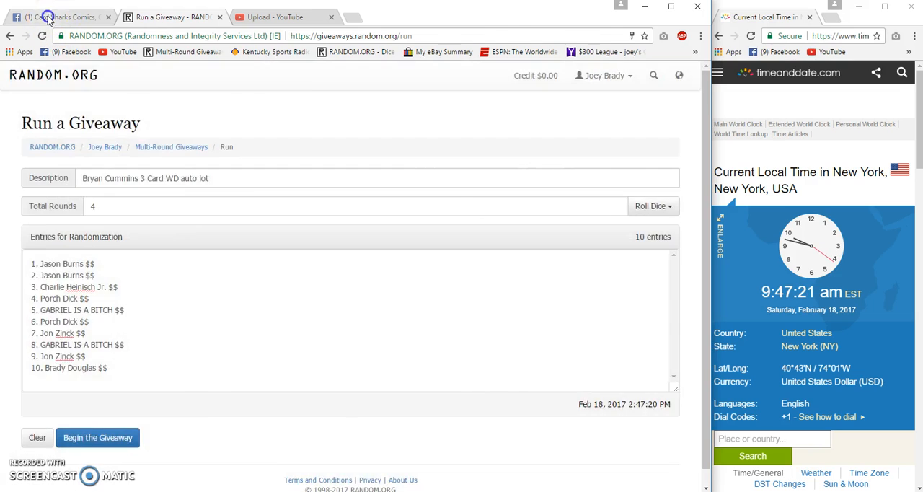
click(54, 16)
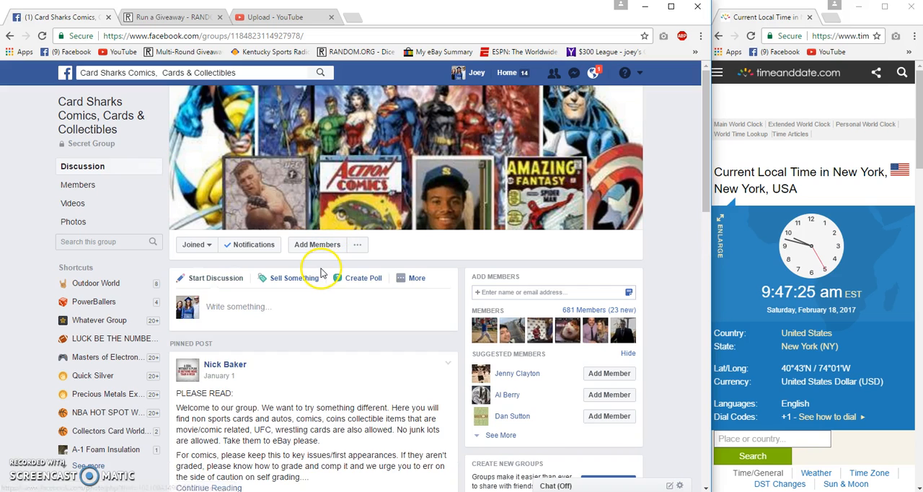
Step: Check the 'Live' comment under the auto lot post, then return to the RANDOM.ORG giveaway
scroll(down, 3)
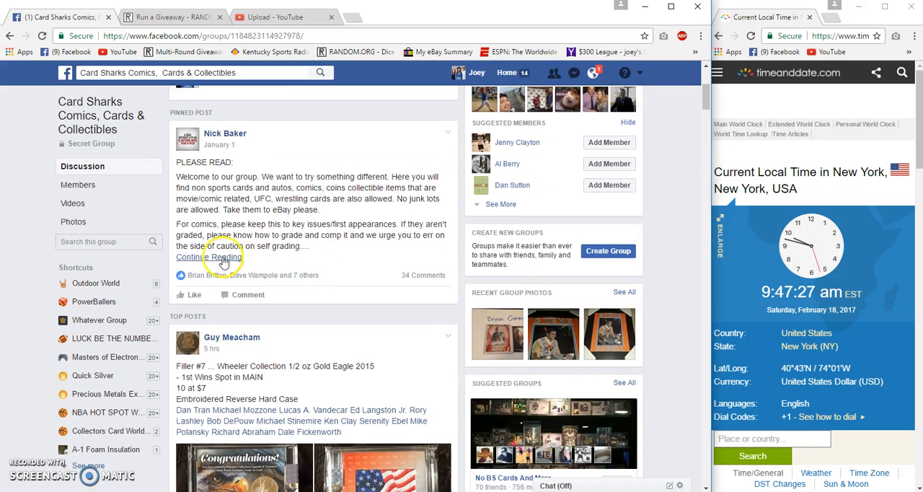
click(211, 256)
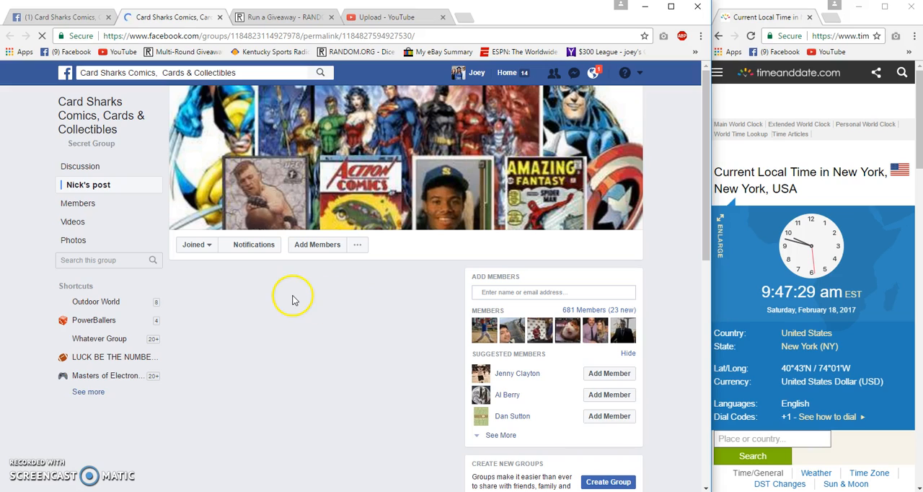
scroll(down, 3)
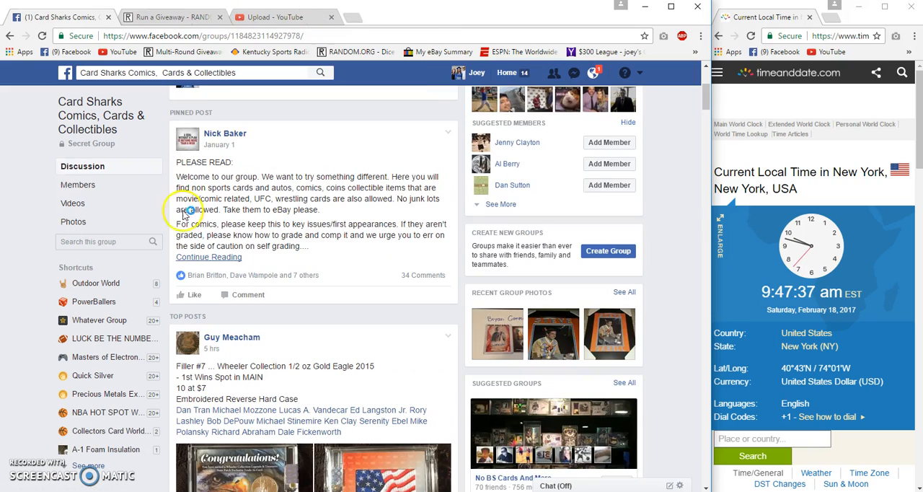
scroll(down, 3)
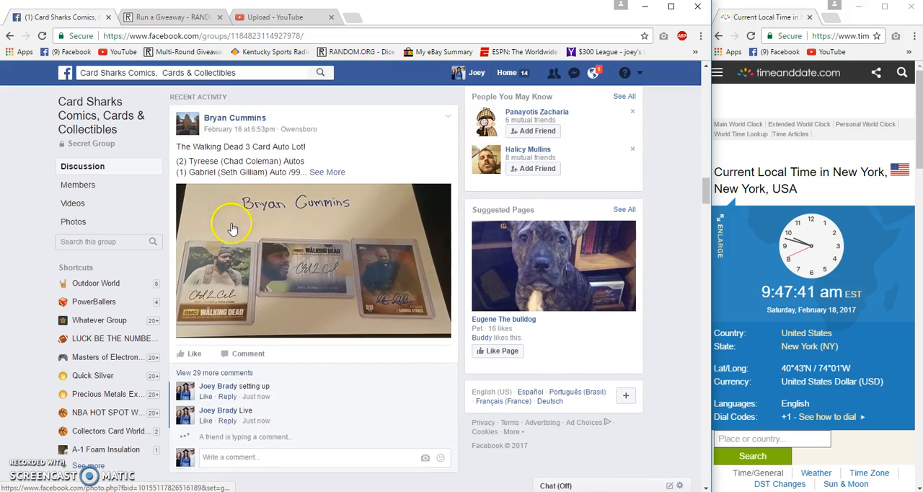
click(169, 17)
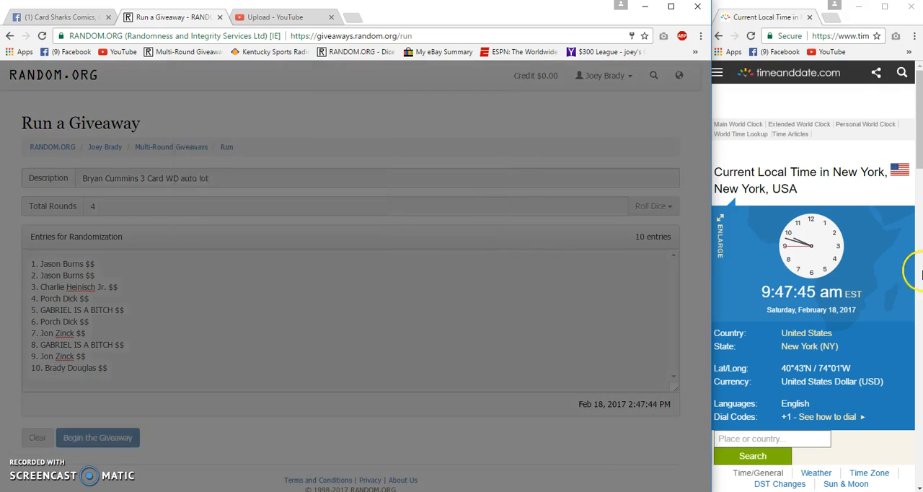
click(97, 437)
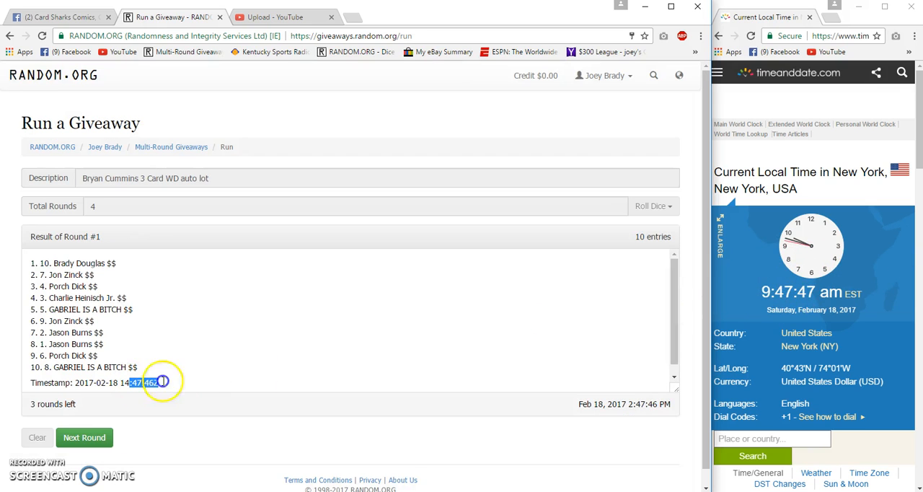
click(85, 437)
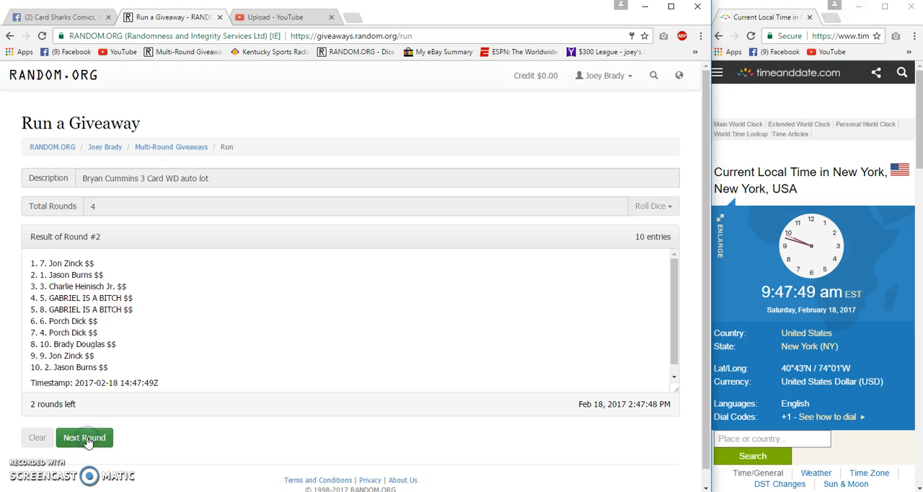
click(85, 437)
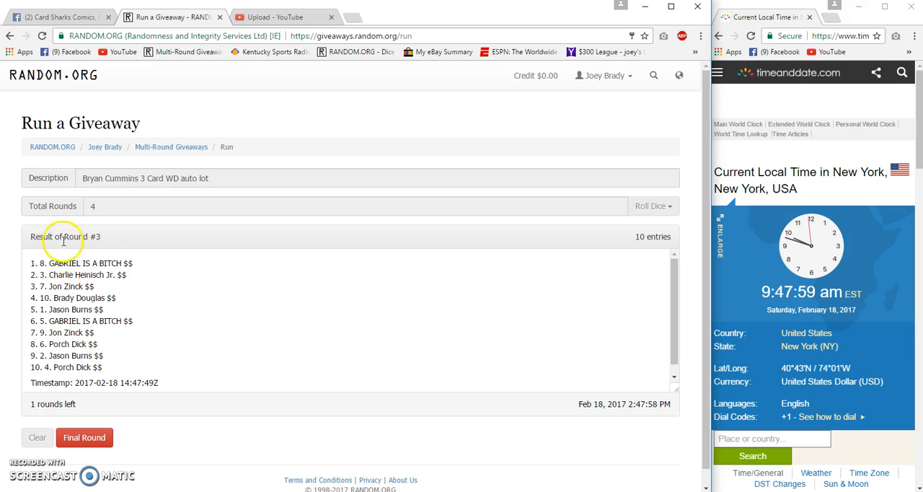
click(84, 437)
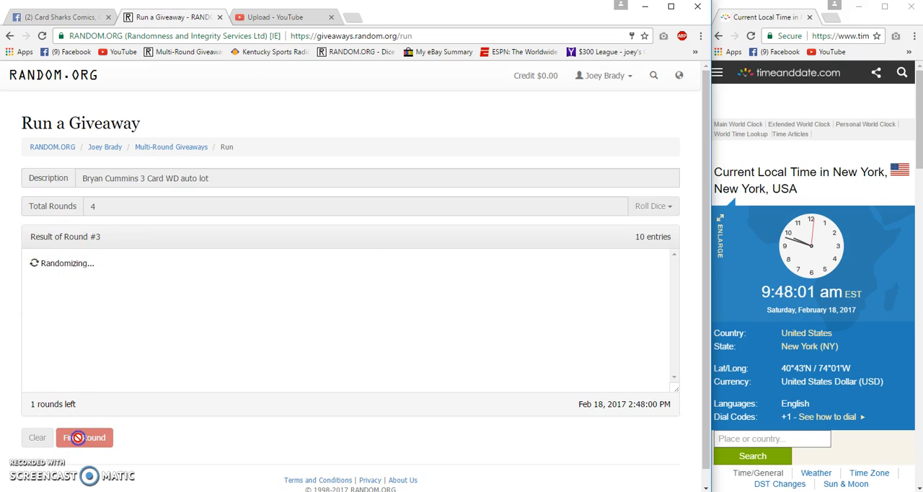
click(84, 437)
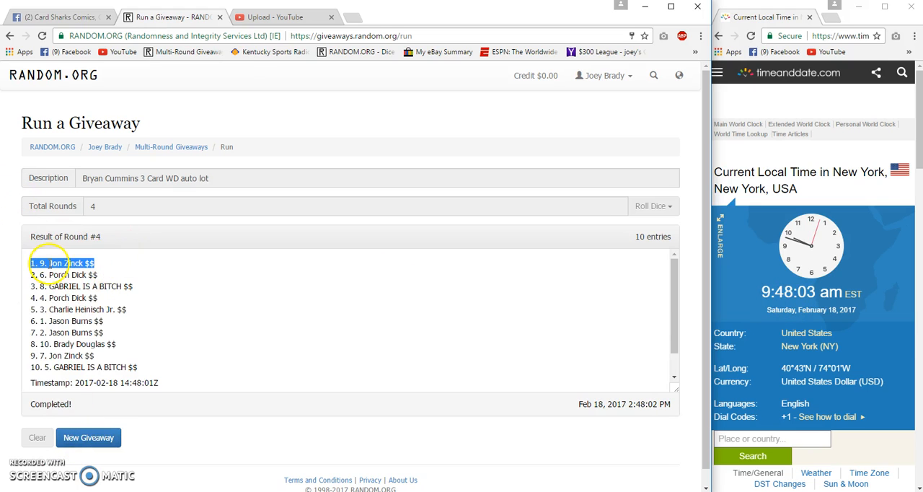